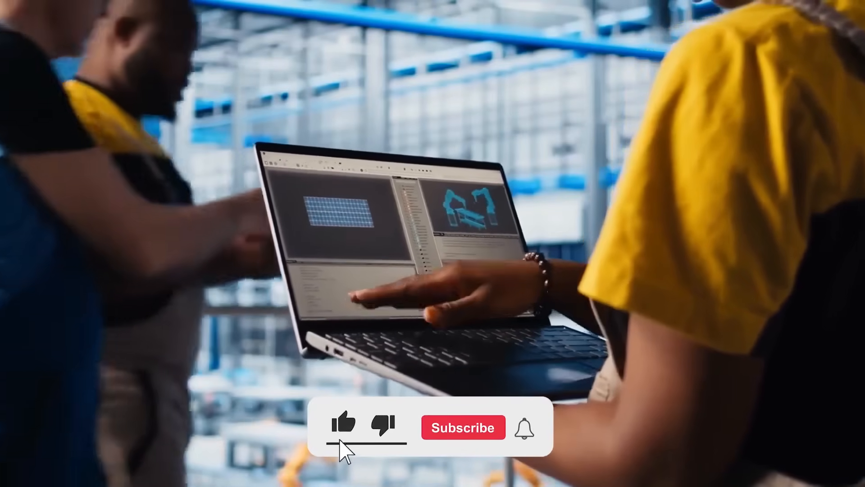
left_click(463, 427)
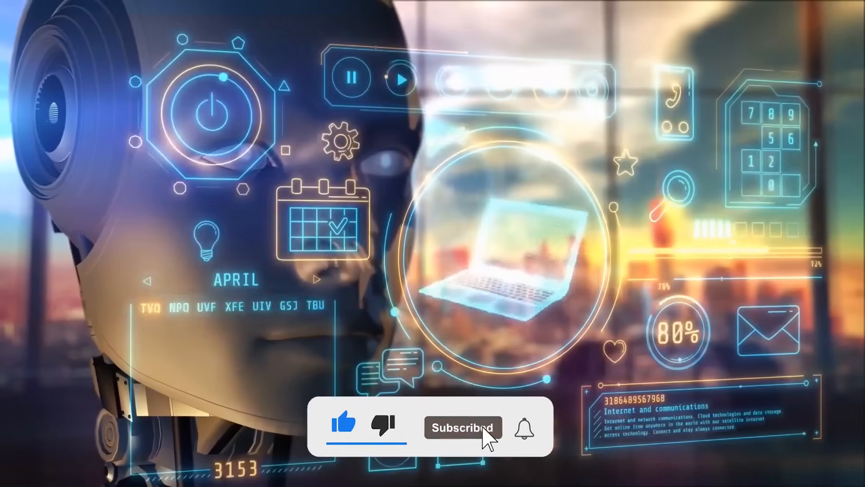